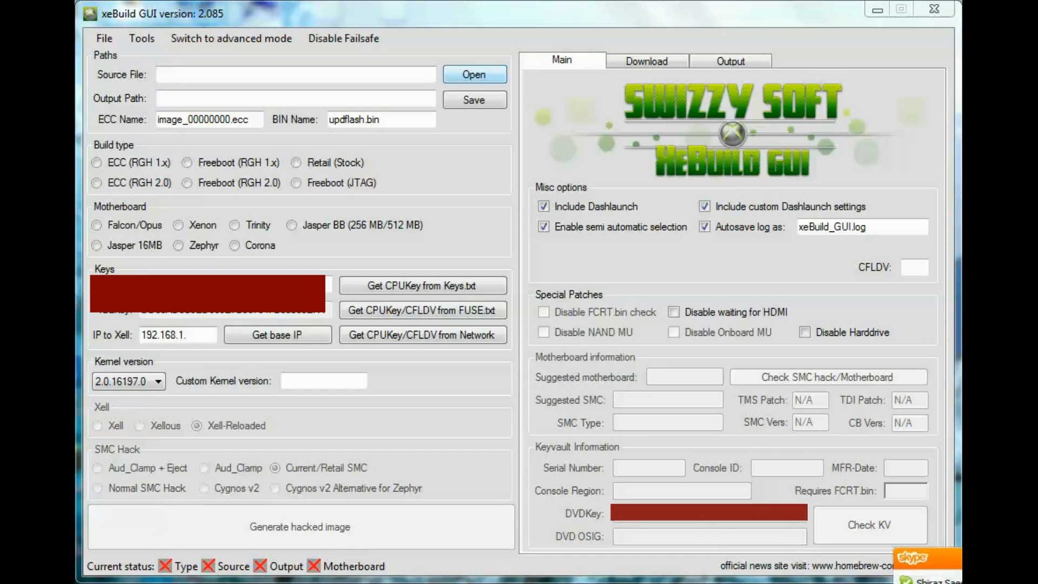
Step: Load flashdmp.bin as the NAND source and confirm kernel 2.0.16197.0 is available
click(473, 73)
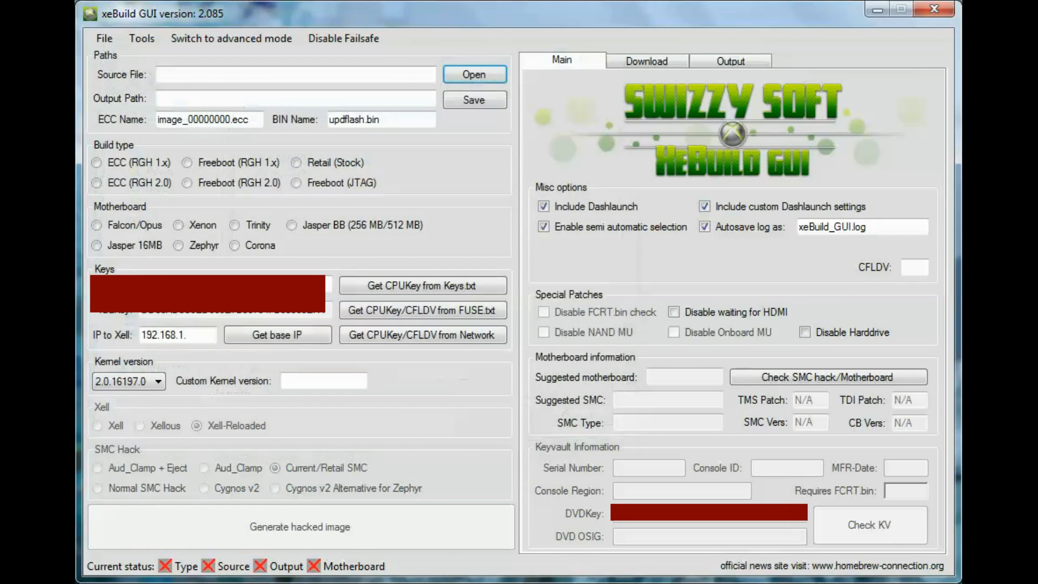
click(474, 74)
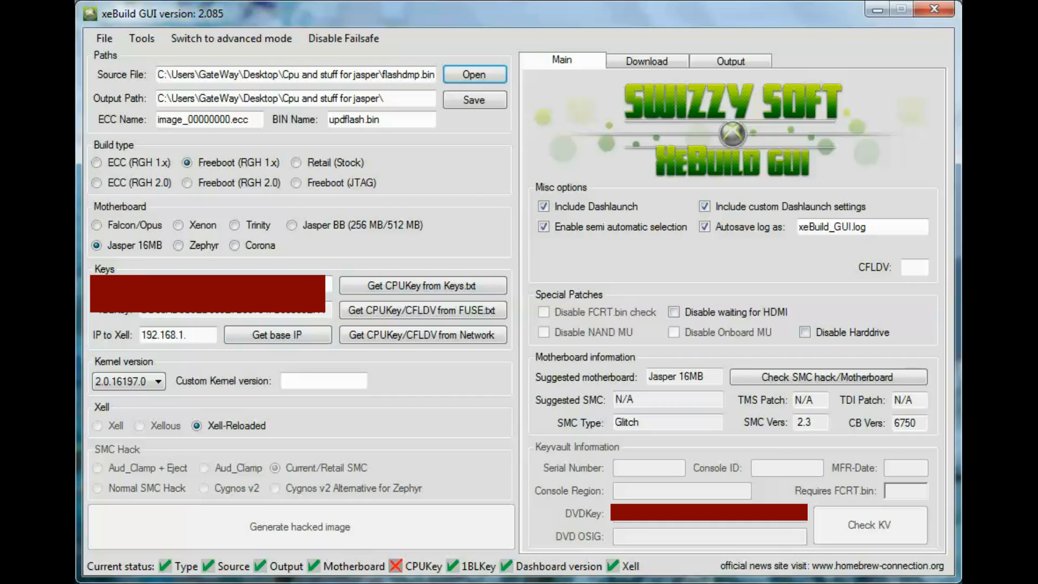
click(158, 381)
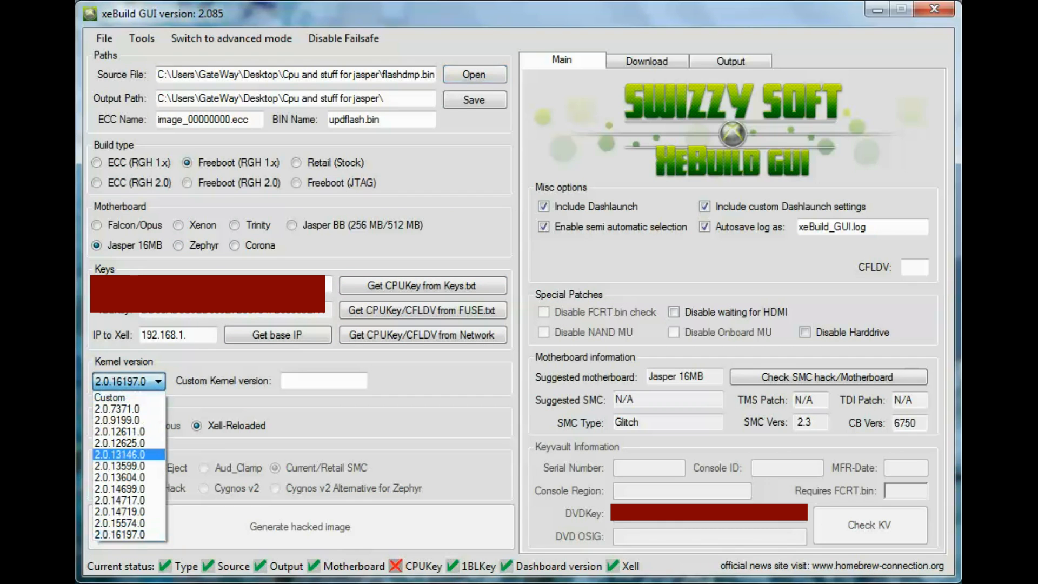
mouse_move(118, 409)
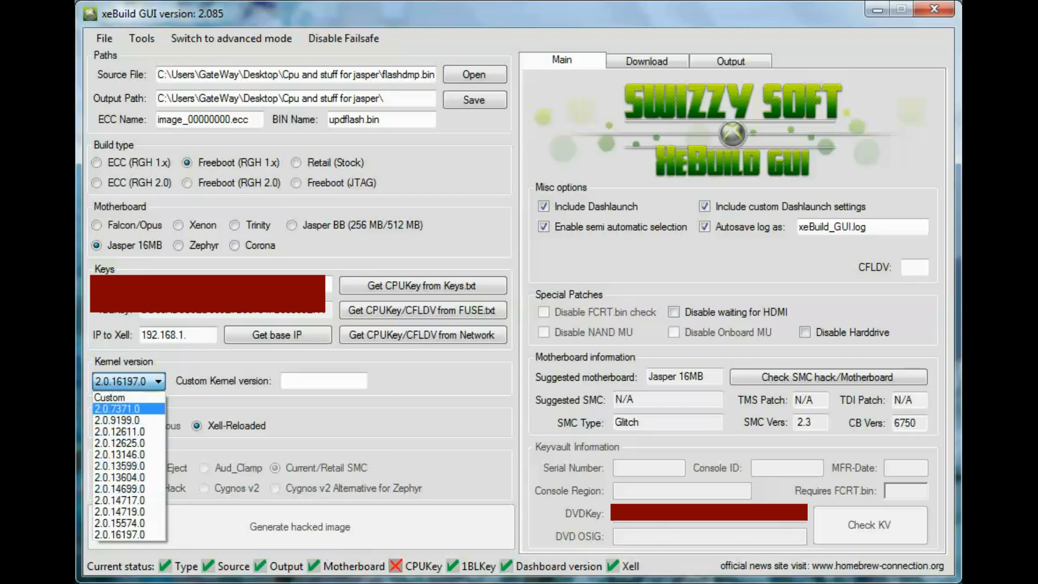
mouse_move(118, 534)
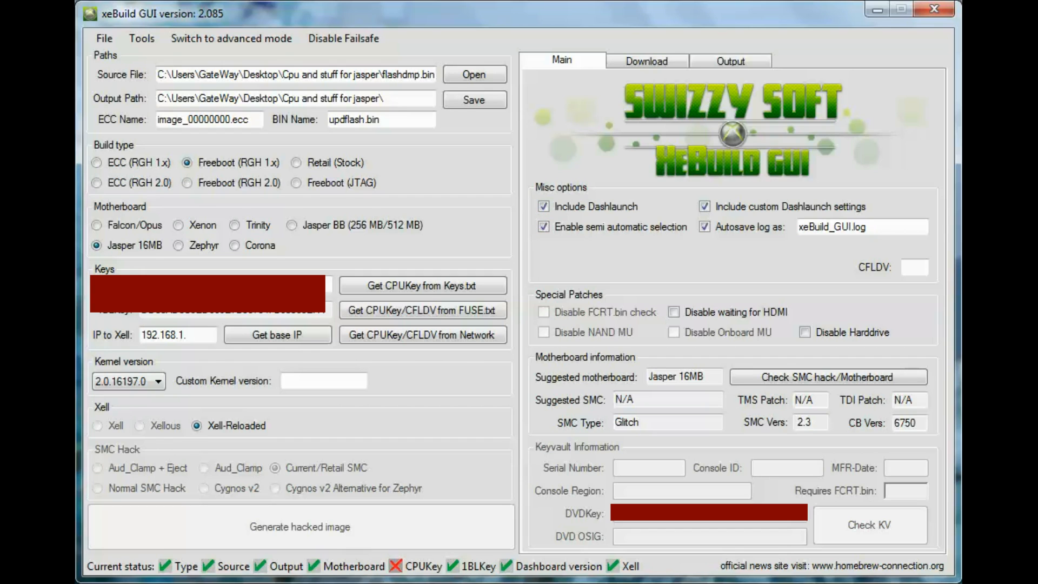
Step: Load the CPU key from the Keys.txt file, dismiss the error, then load CPU key and CFLDV from the Fuses file
click(422, 286)
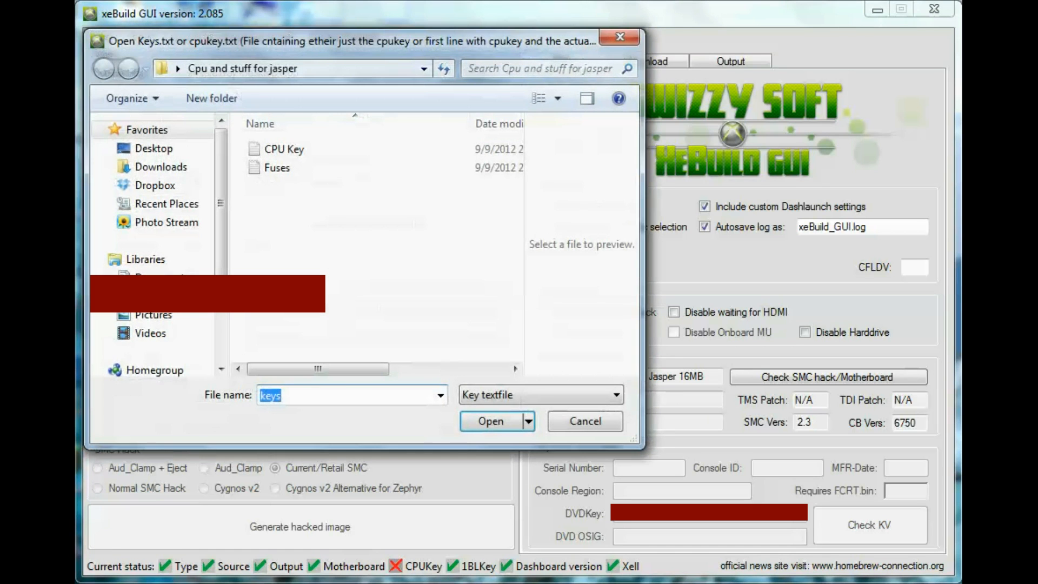
click(490, 421)
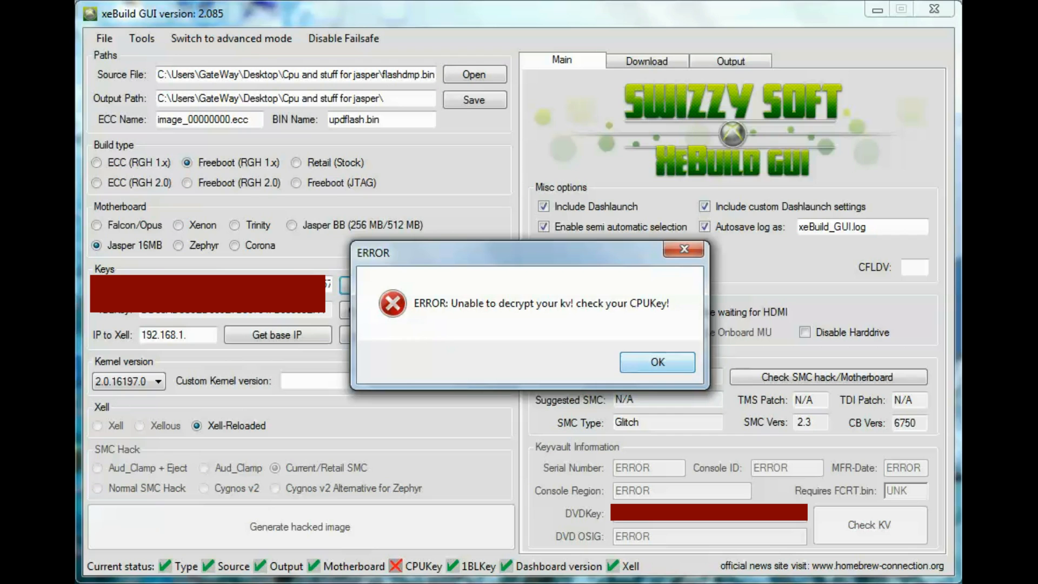
click(656, 363)
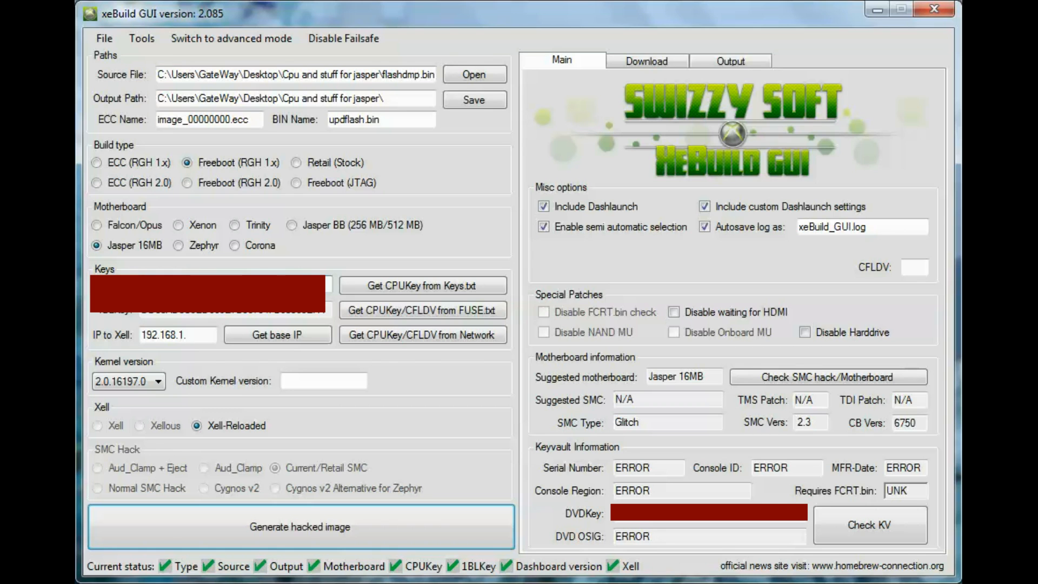
click(422, 309)
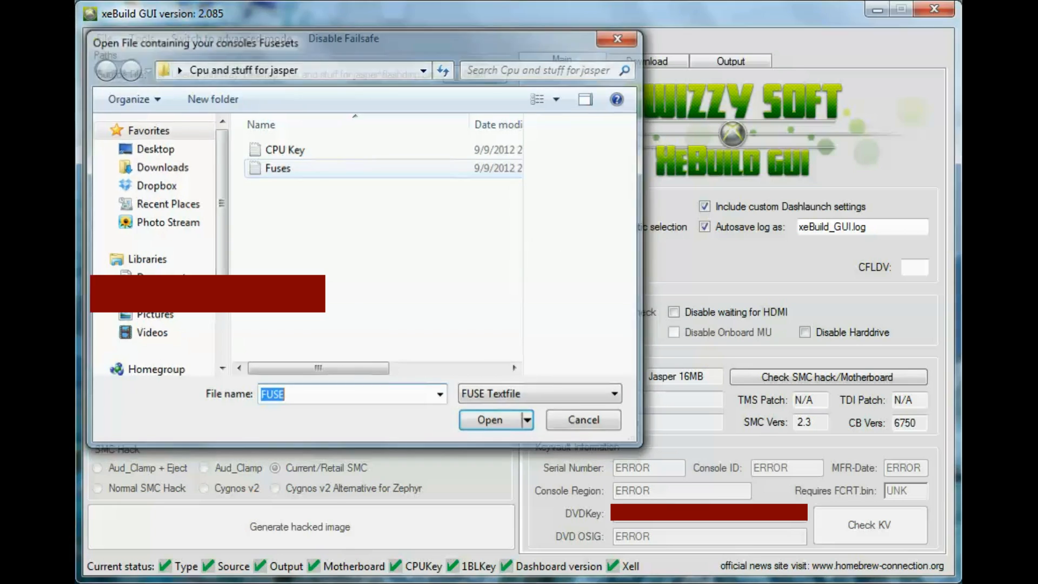
click(488, 419)
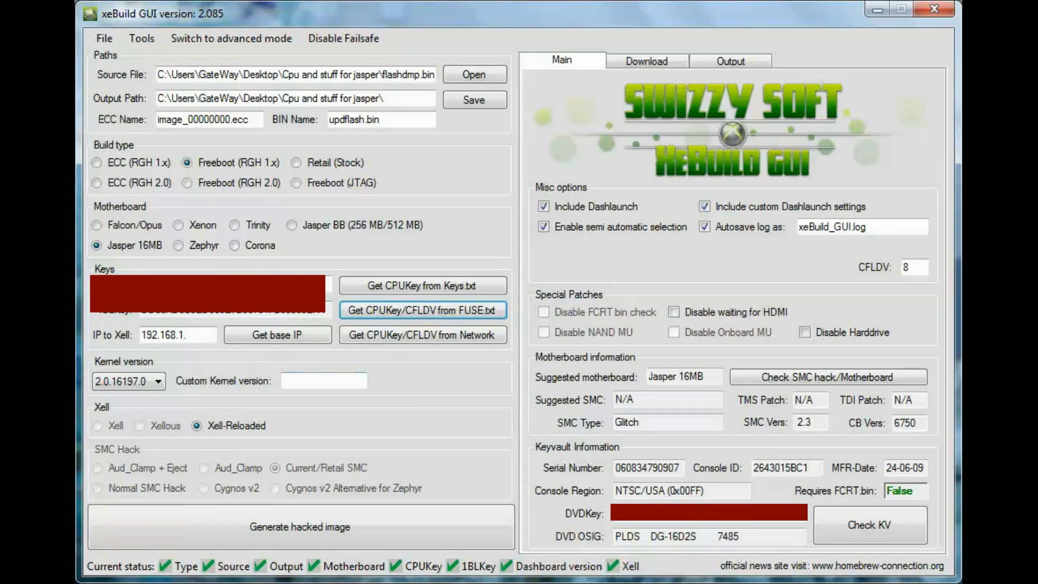
mouse_move(870, 525)
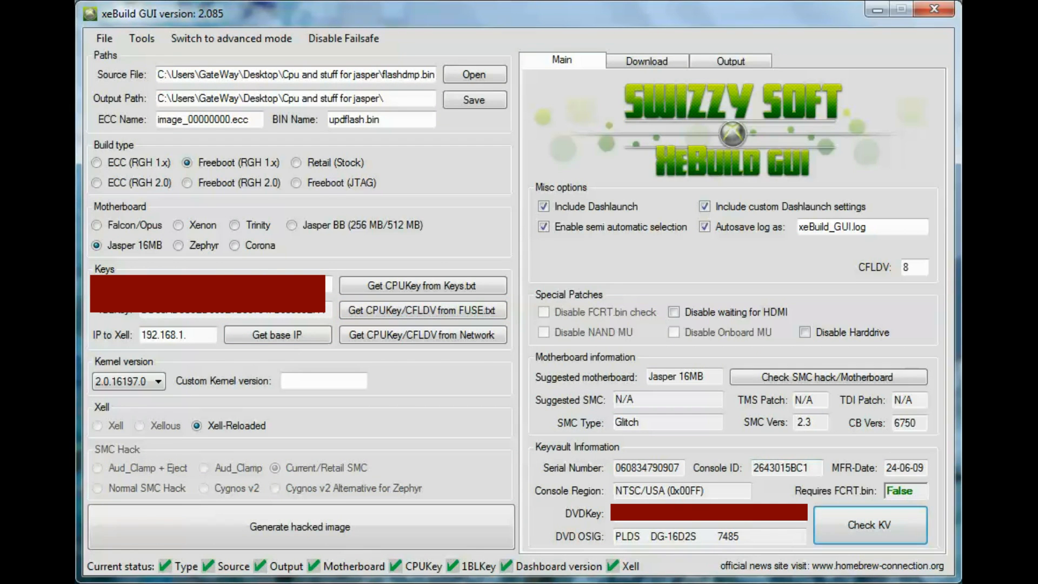
mouse_move(786, 468)
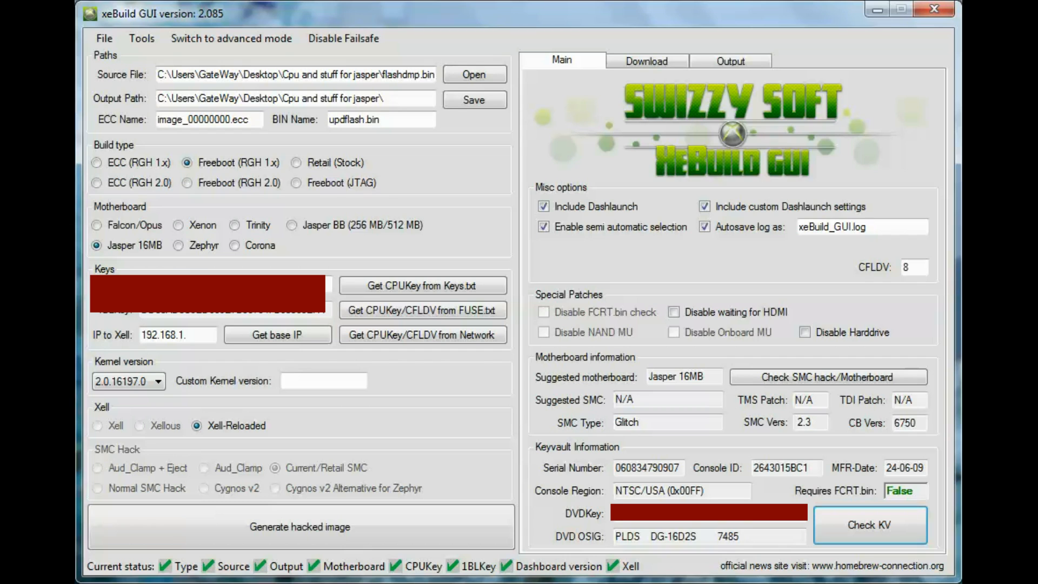
mouse_move(674, 311)
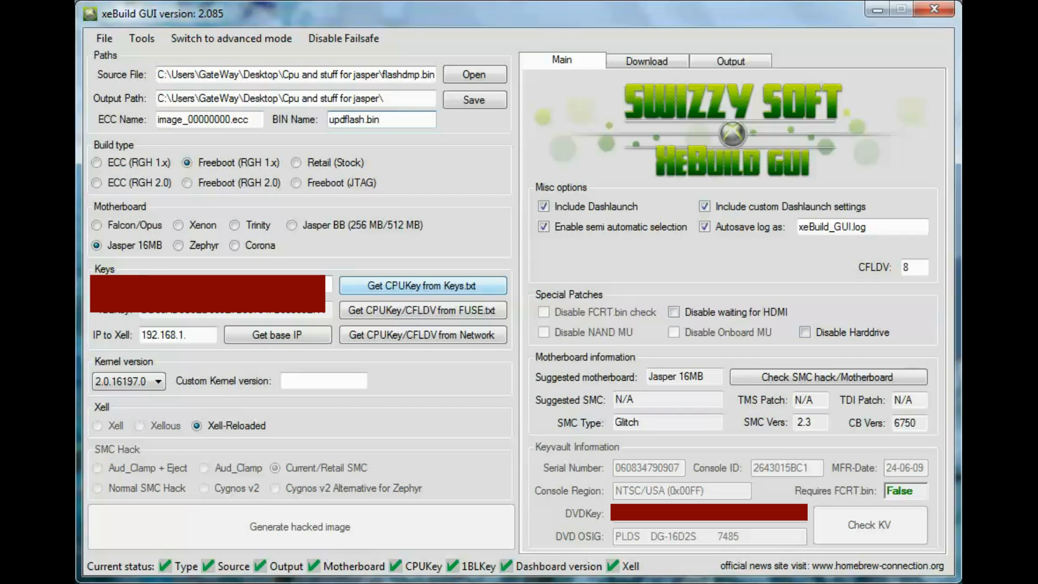
Step: Reload the CPU key from the CPU Key file, dismissing the decryption error, so keyvault details repopulate
click(420, 285)
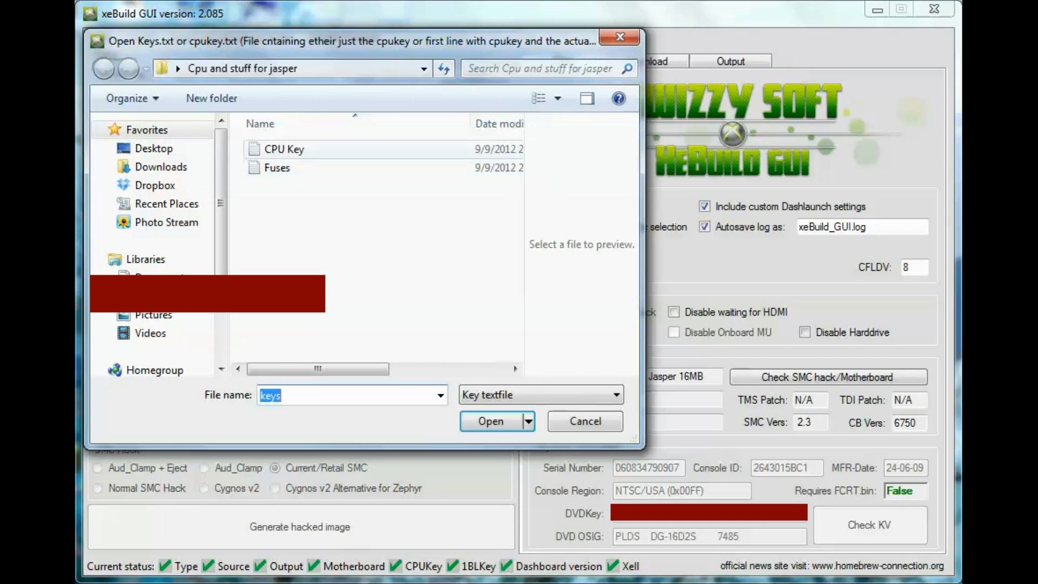
click(489, 421)
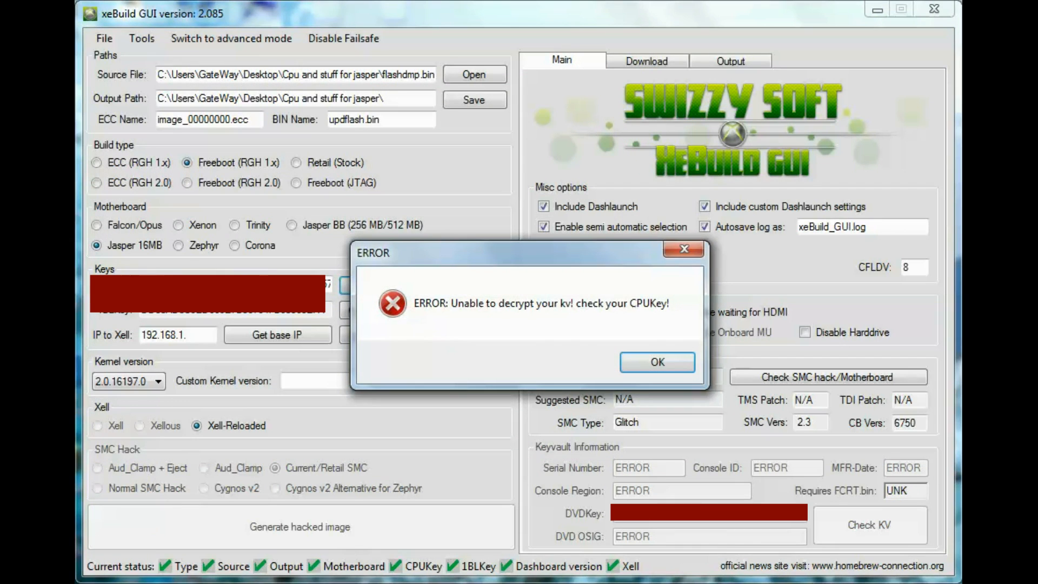
click(657, 362)
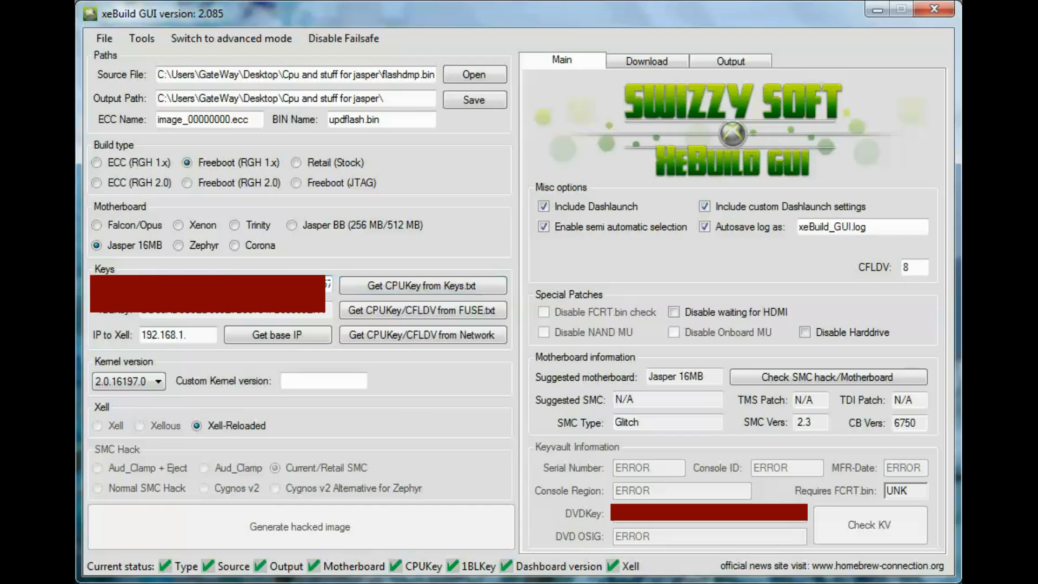
click(299, 526)
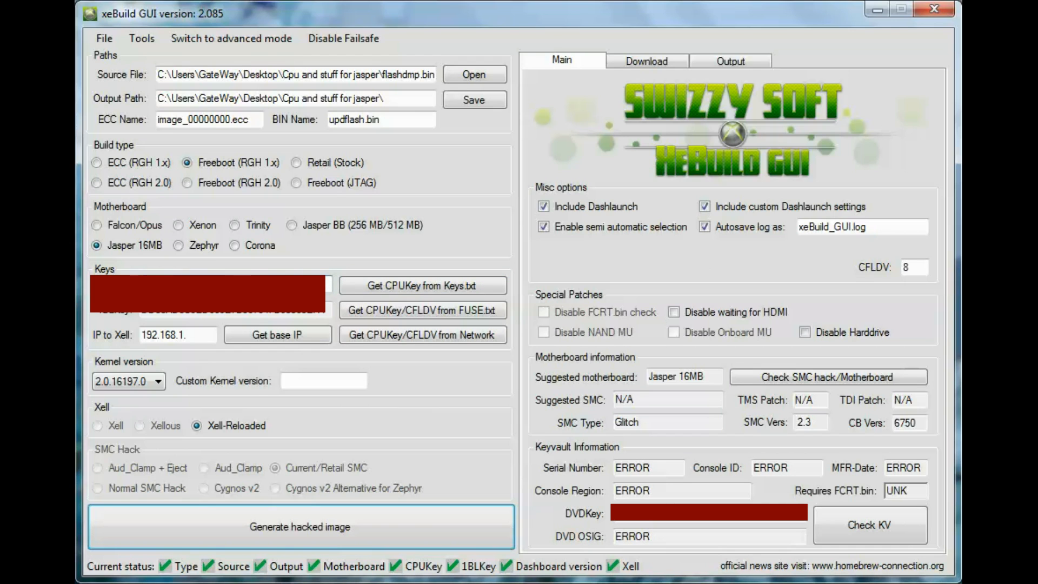
click(870, 525)
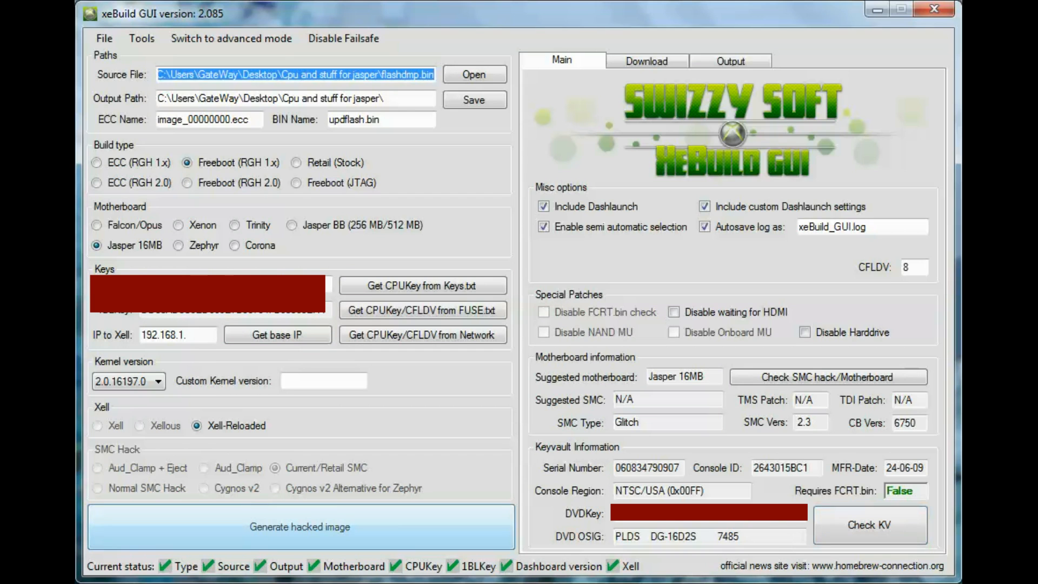
Step: Generate the hacked NAND image, keeping the Jasper 16MB motherboard revision
click(299, 526)
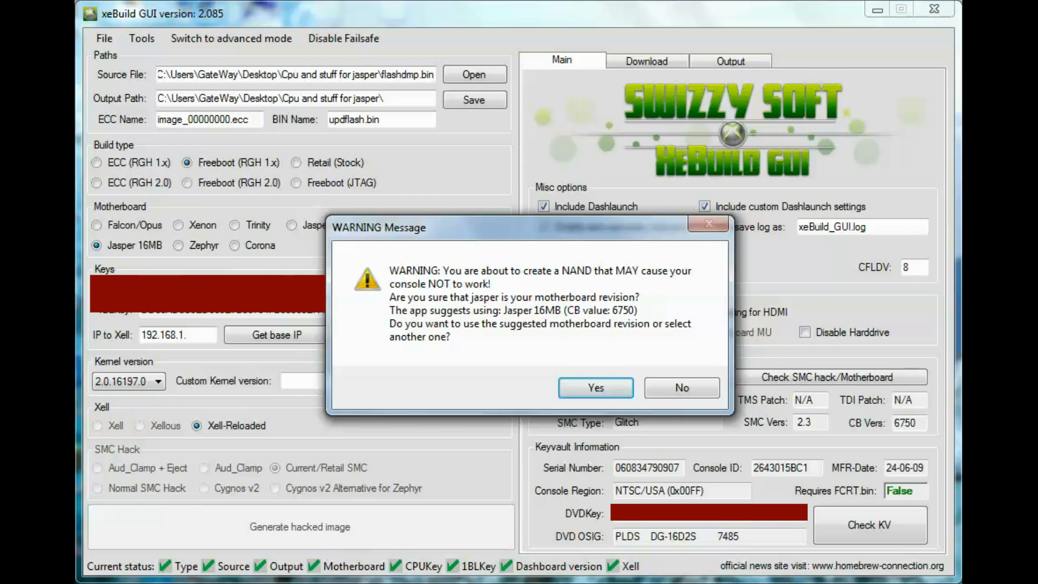
click(594, 387)
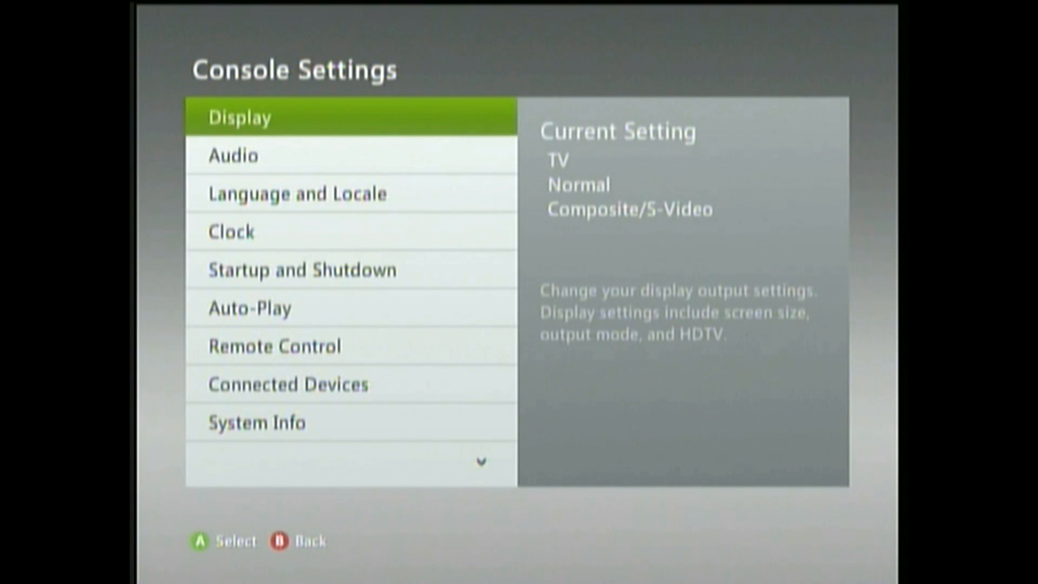
Step: Scroll Console Settings down to System Info showing dashboard version 2.0.16197.0
scroll(down, 3)
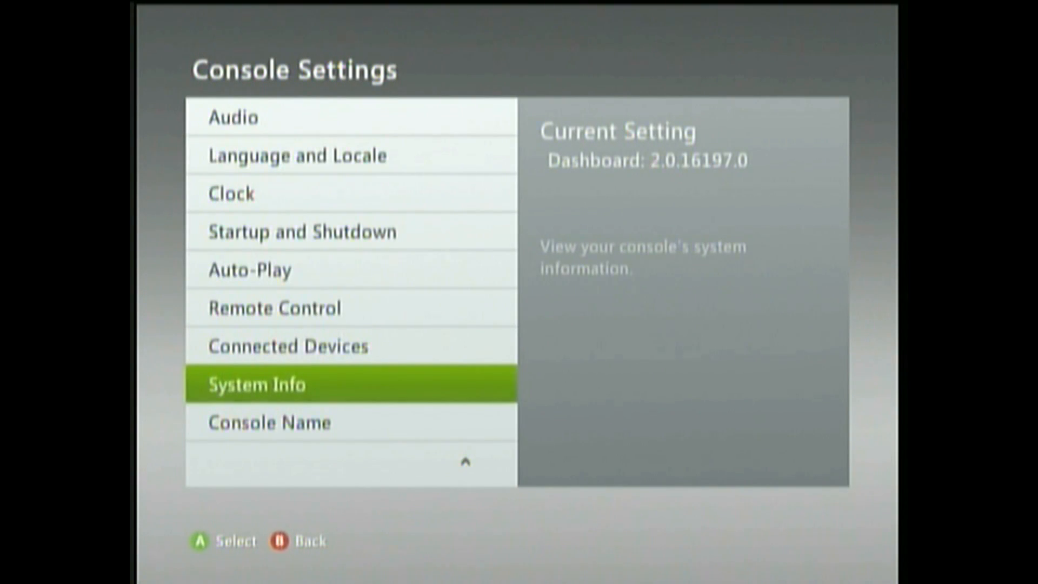